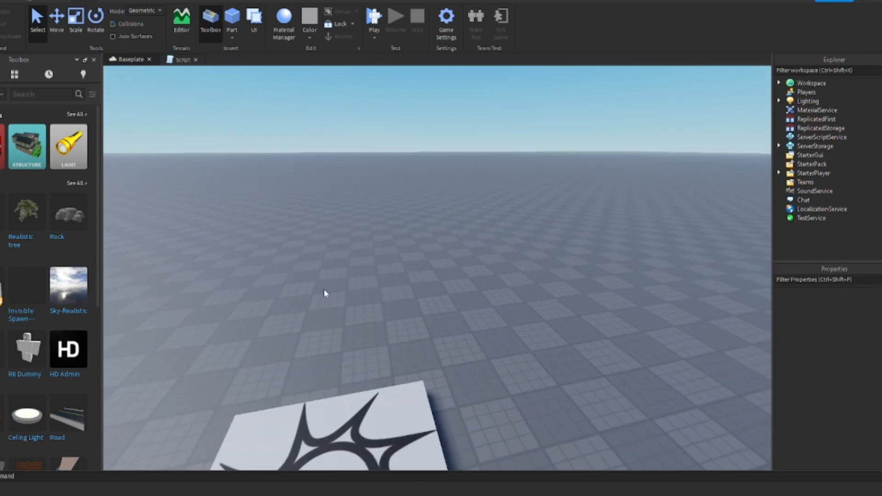
pyautogui.moveTo(412, 317)
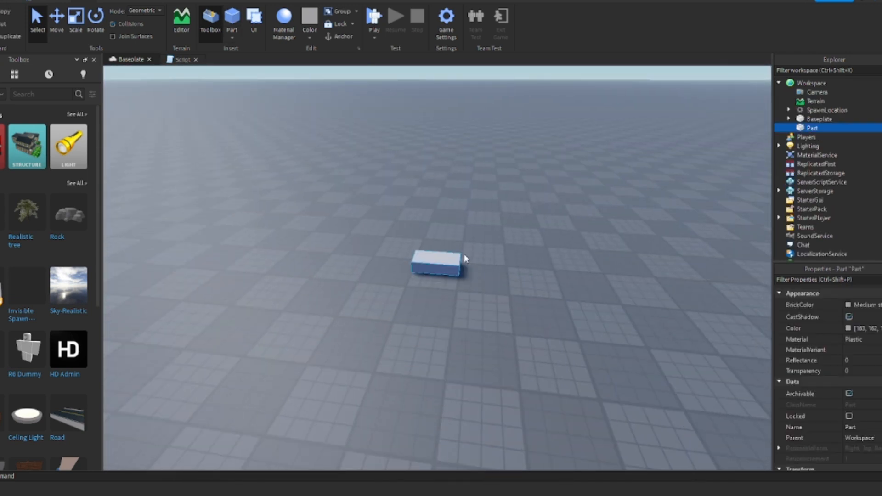
pyautogui.moveTo(449, 227)
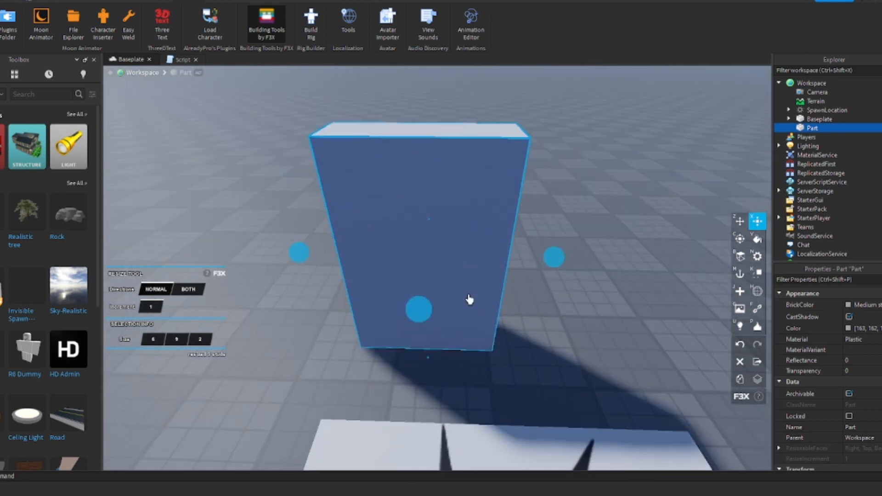
# - Give the block a Burnt Sienna brown colour and Wood material
pyautogui.click(740, 220)
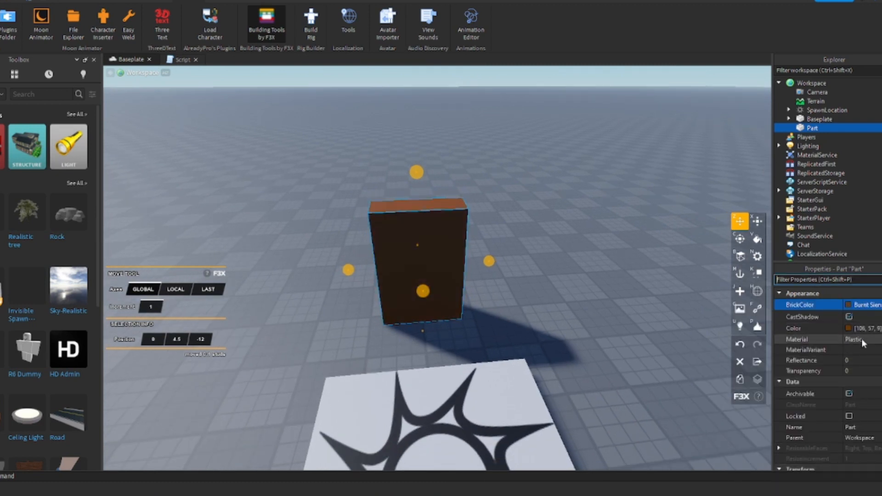
pyautogui.click(858, 339)
pyautogui.write('One')
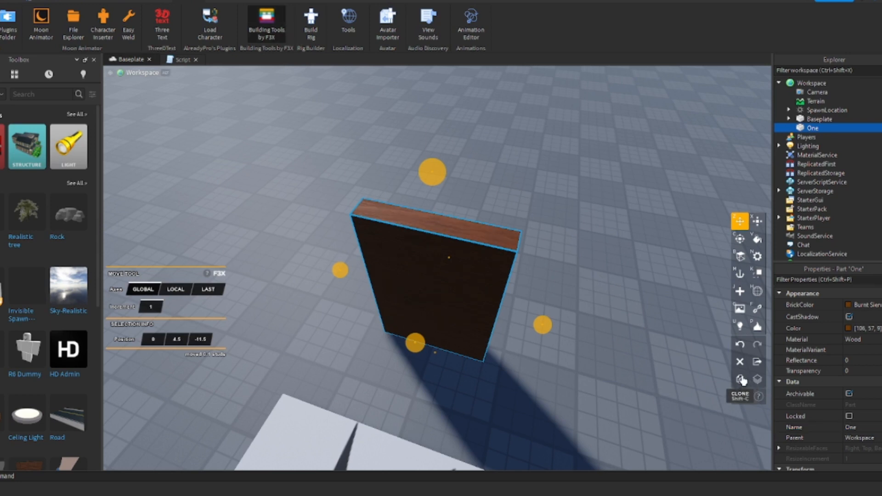
# - Duplicate the slab as Two and rotate it 90 degrees to form an L-shaped corner
pyautogui.click(740, 379)
pyautogui.write('Two')
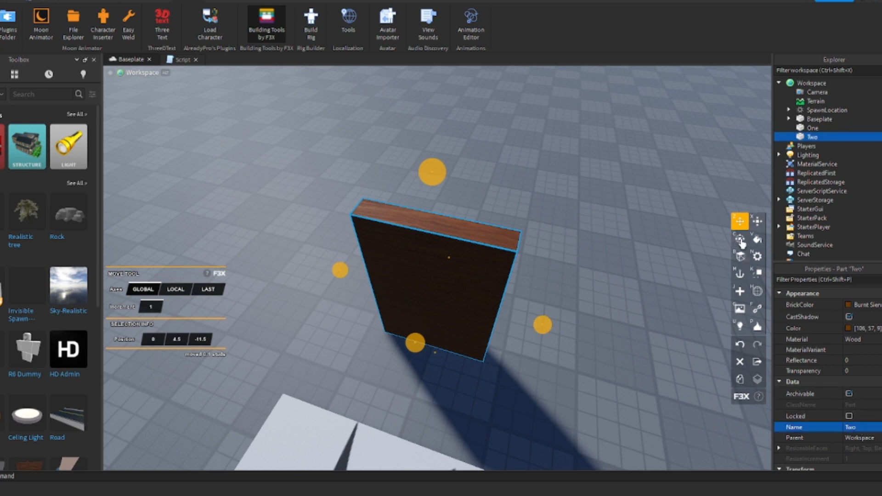
pyautogui.click(739, 238)
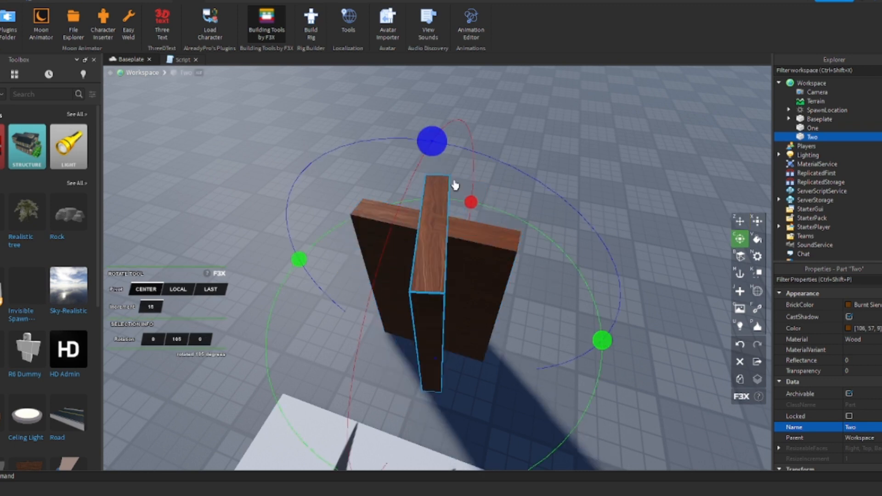
pyautogui.click(739, 220)
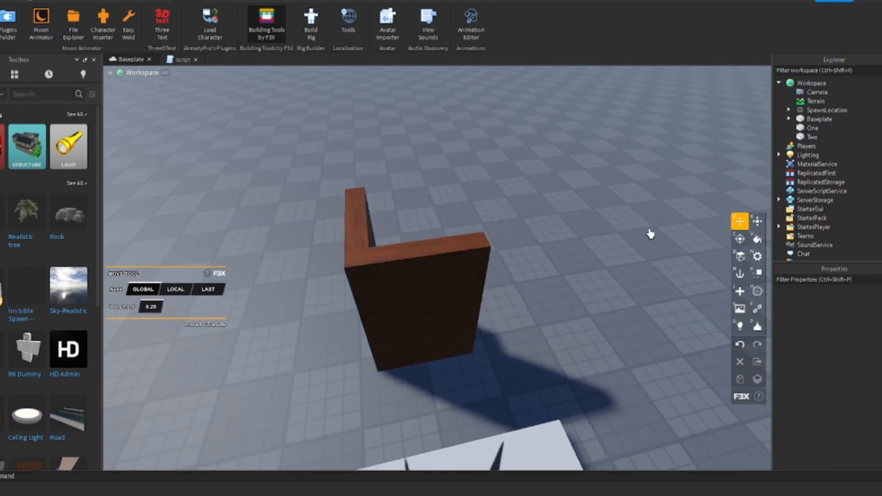
# - Group slabs One and Two into a model and name it Door
pyautogui.click(424, 292)
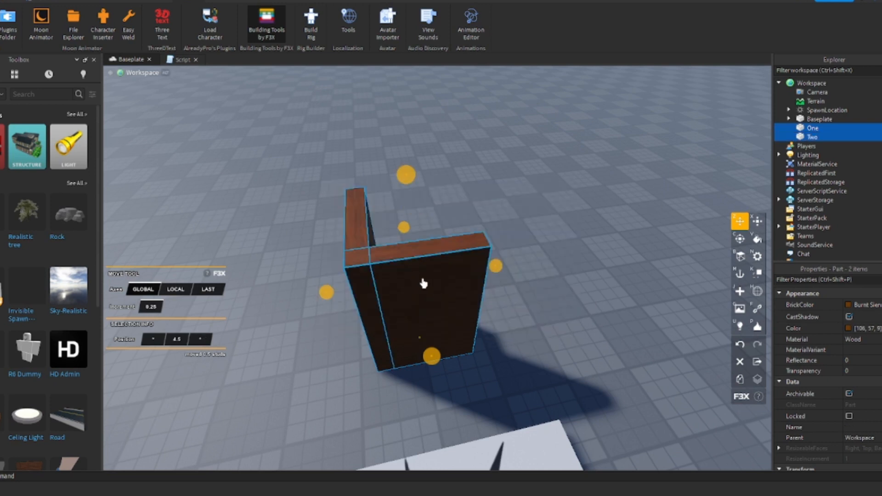
pyautogui.rightClick(424, 284)
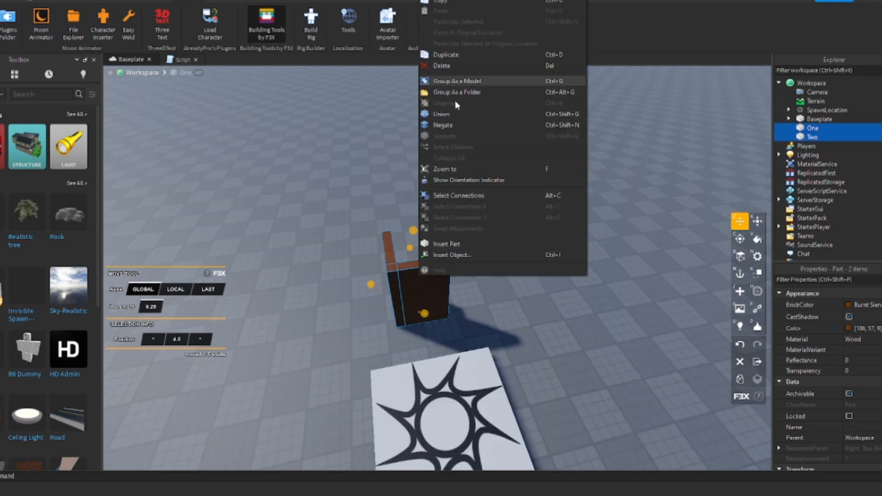
pyautogui.click(457, 81)
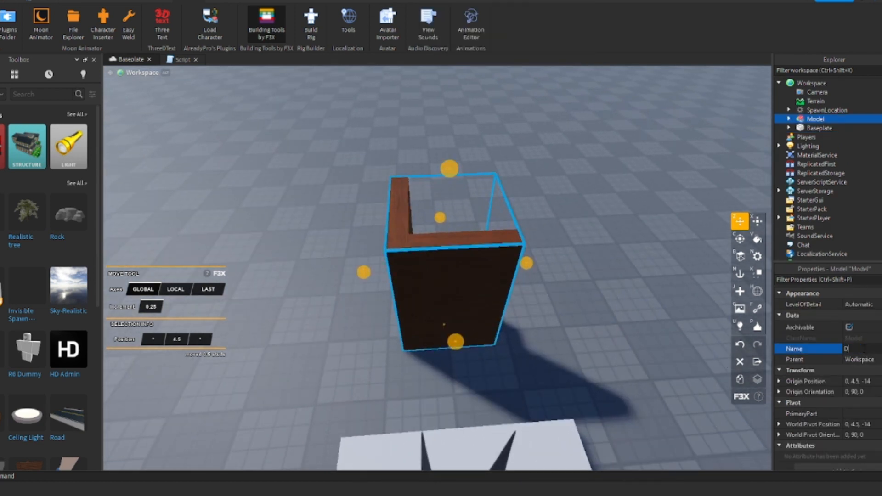
pyautogui.write('Door')
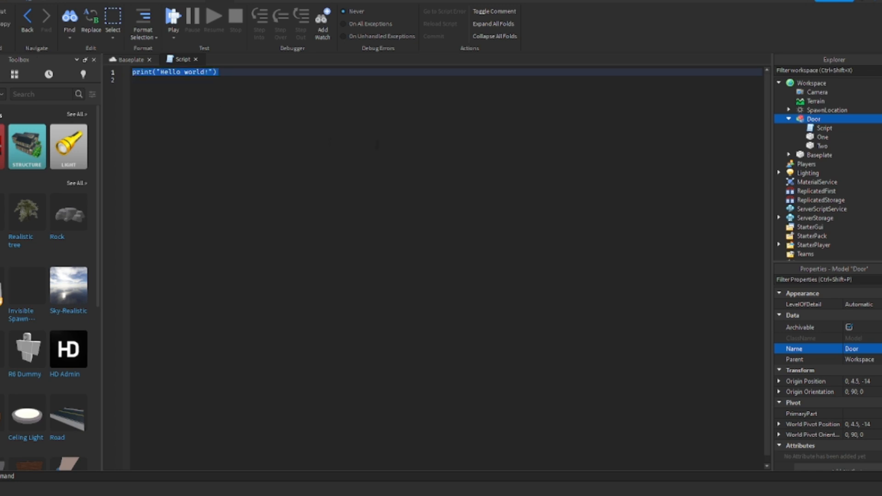
# - Replace the placeholder with local variables door, one = door.One and two = door.Two
pyautogui.press('Delete')
pyautogui.write('local')
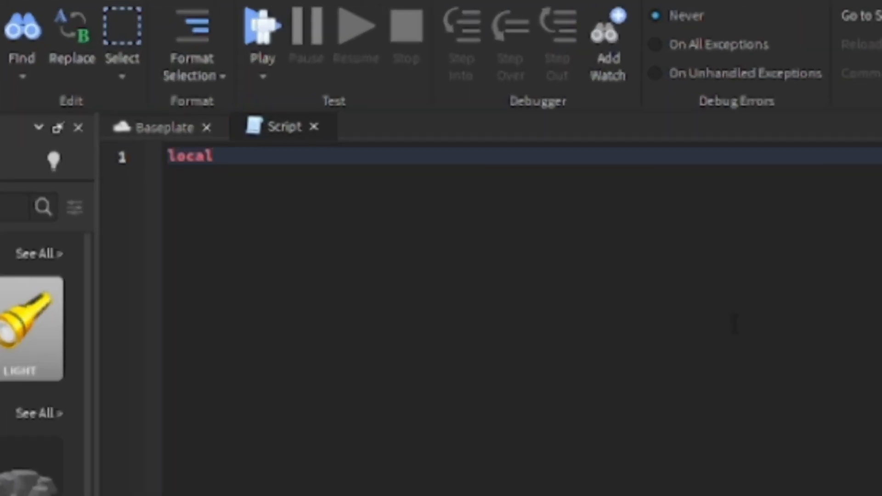
pyautogui.write('door =')
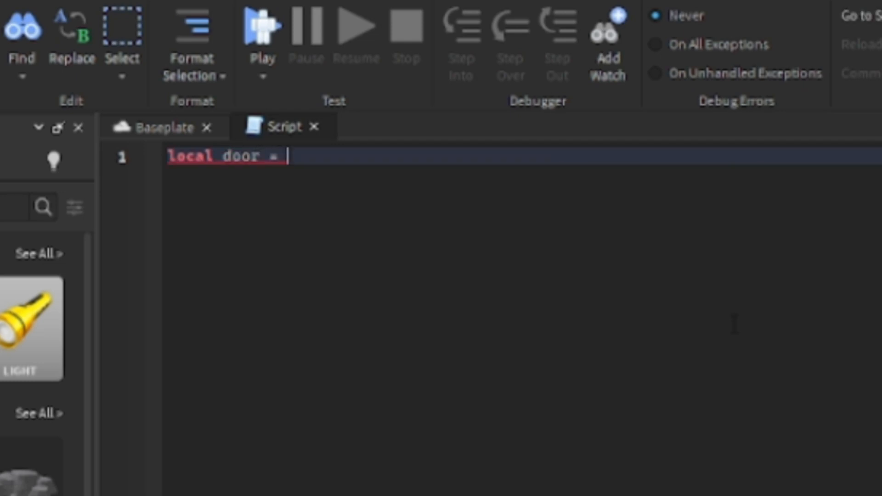
pyautogui.write('script.p')
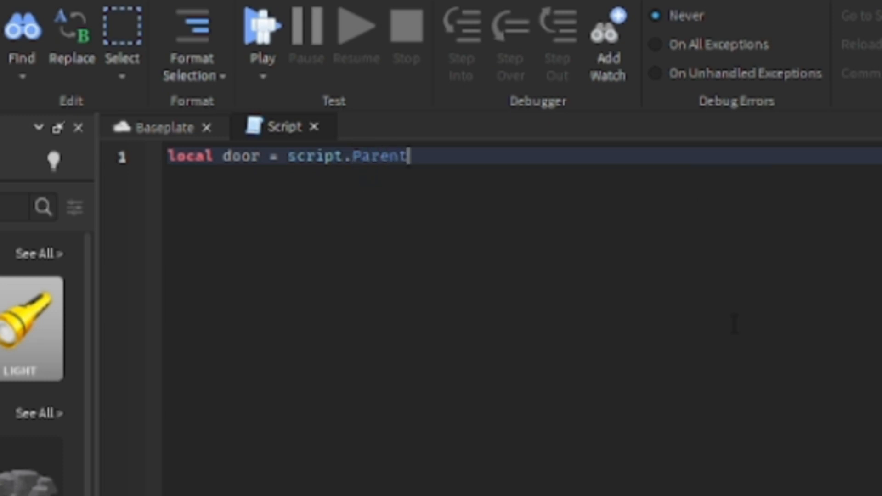
pyautogui.write('local on')
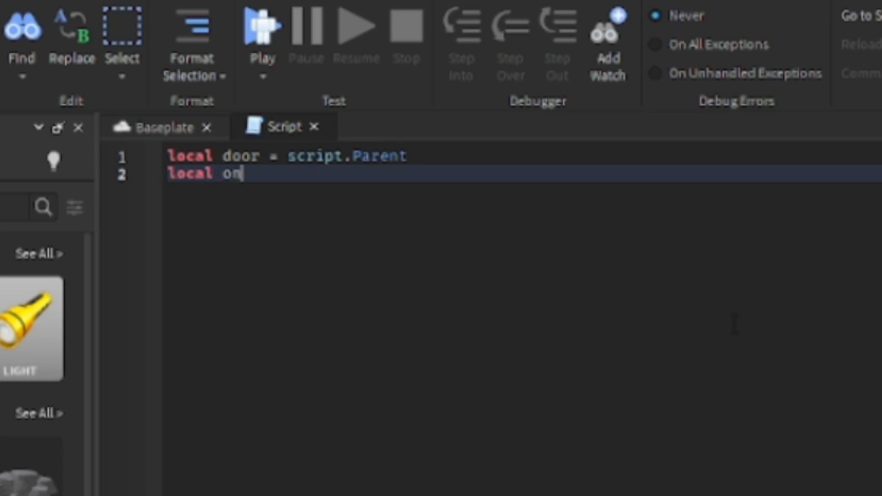
pyautogui.write('e = door')
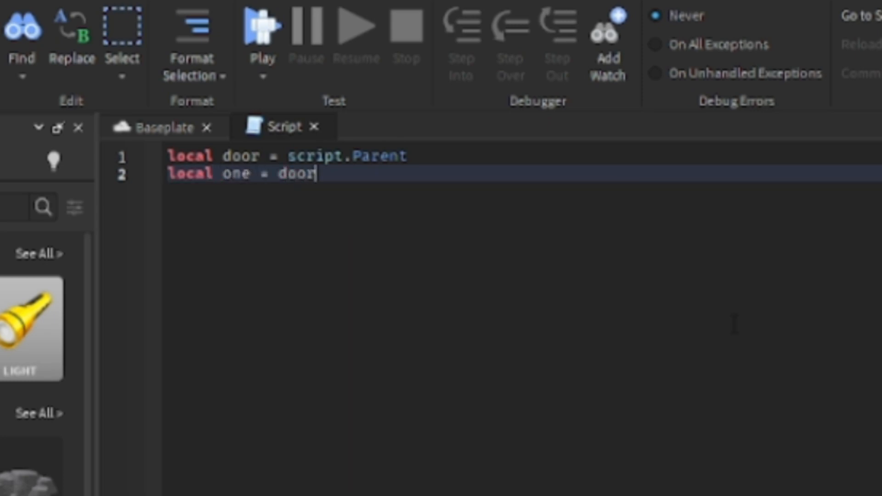
pyautogui.write('.One')
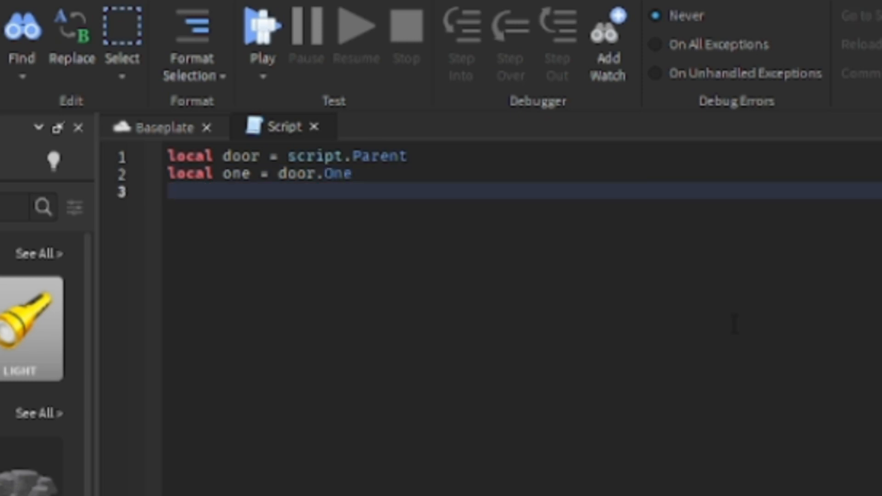
pyautogui.write('local')
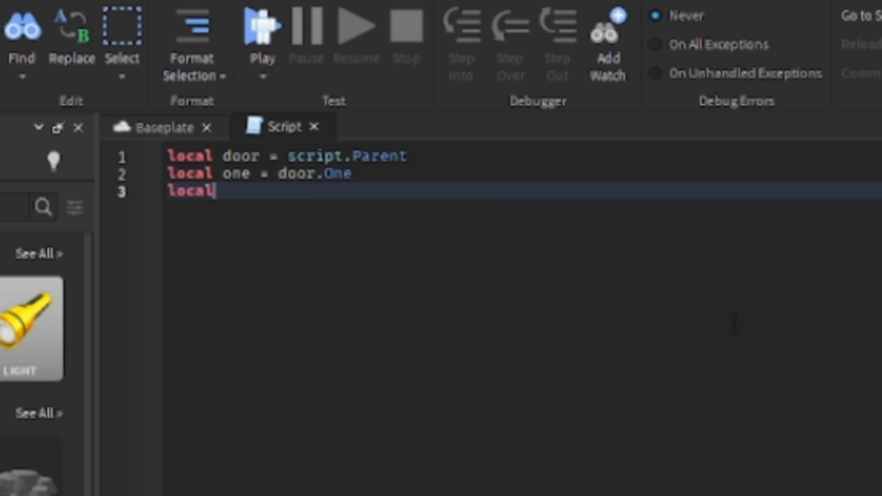
pyautogui.write('two =')
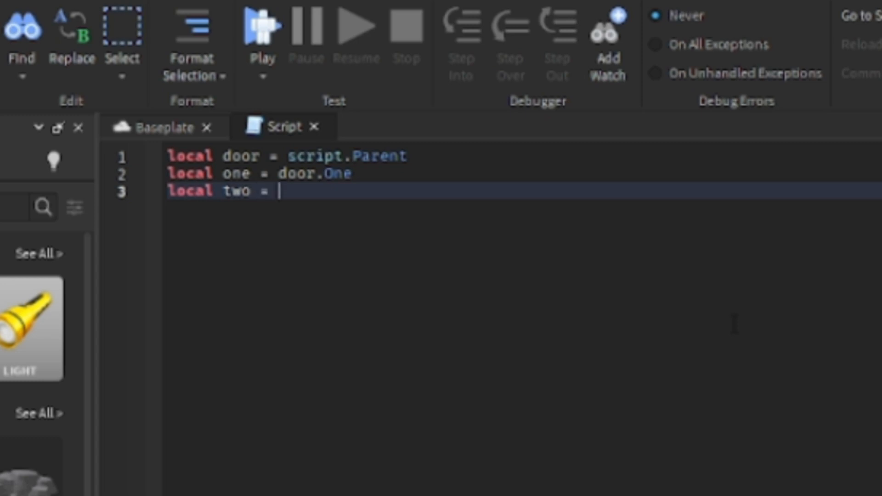
pyautogui.write('door')
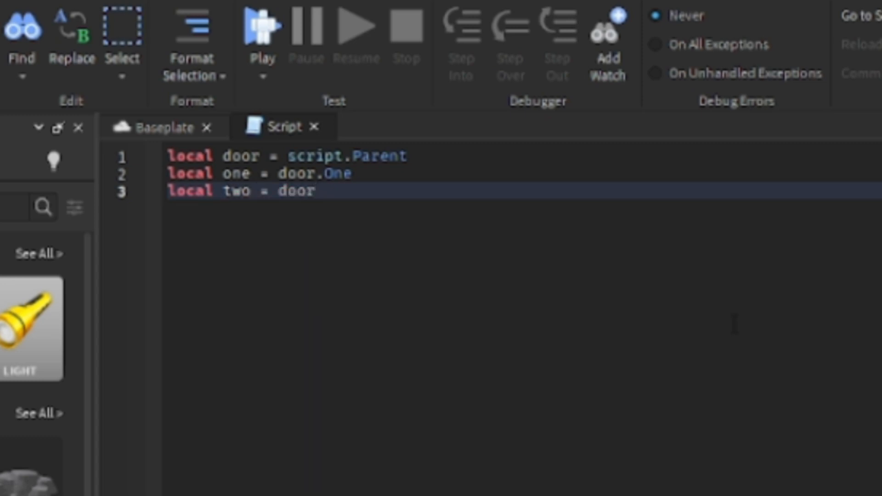
pyautogui.write('.Two')
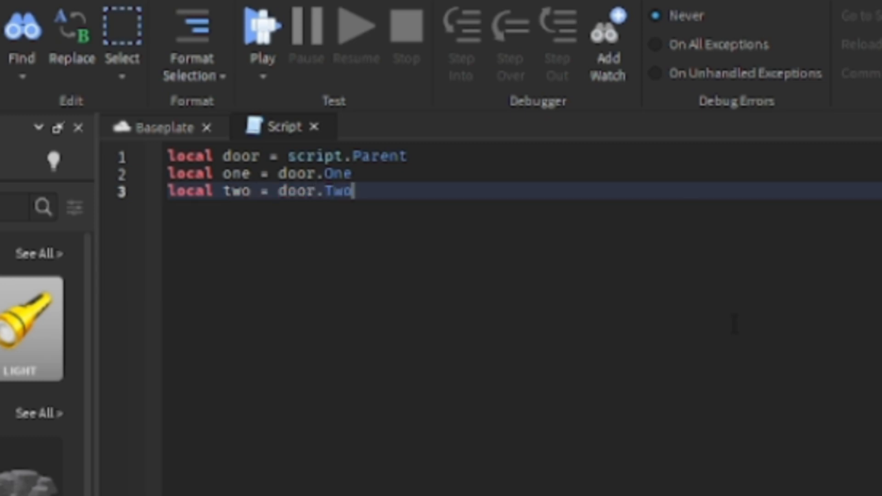
# - Declare local Sound = door.Sound and an empty local function open()
pyautogui.write('l')
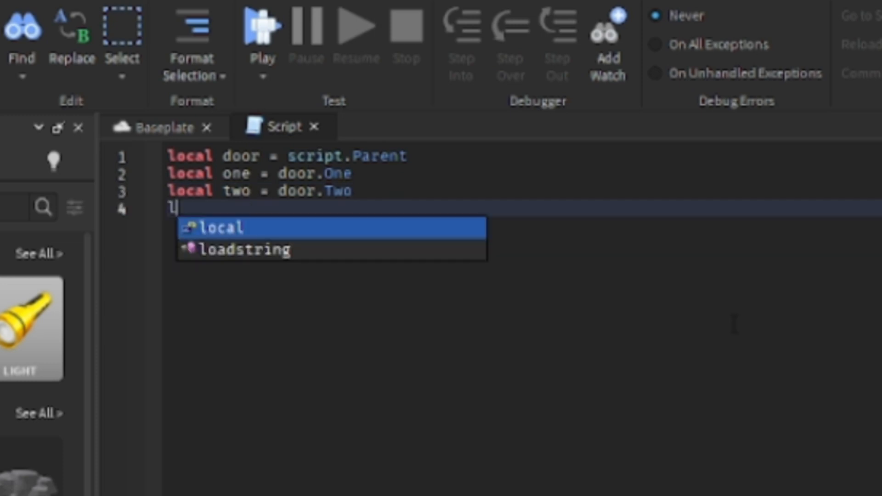
pyautogui.press('Tab')
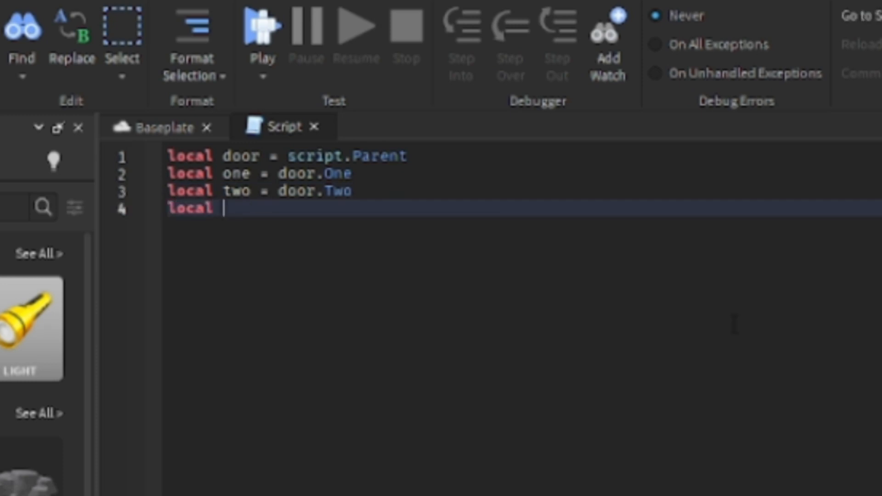
pyautogui.write('Sound =')
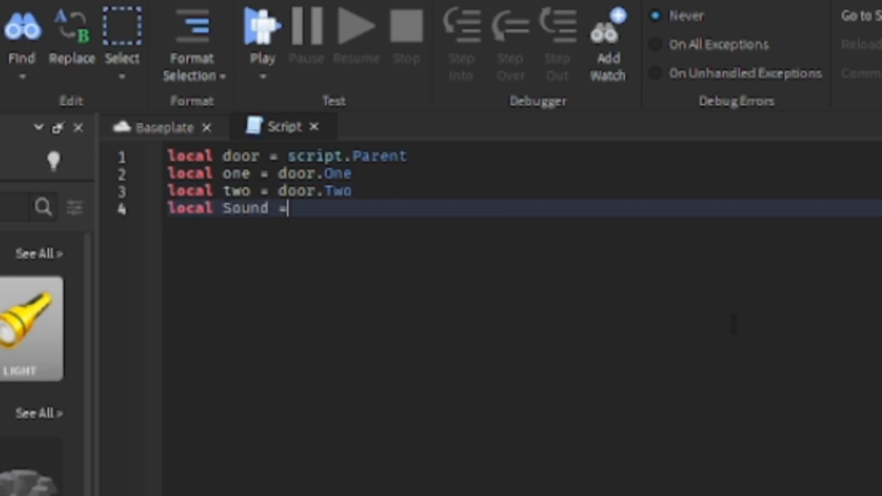
pyautogui.write('doo')
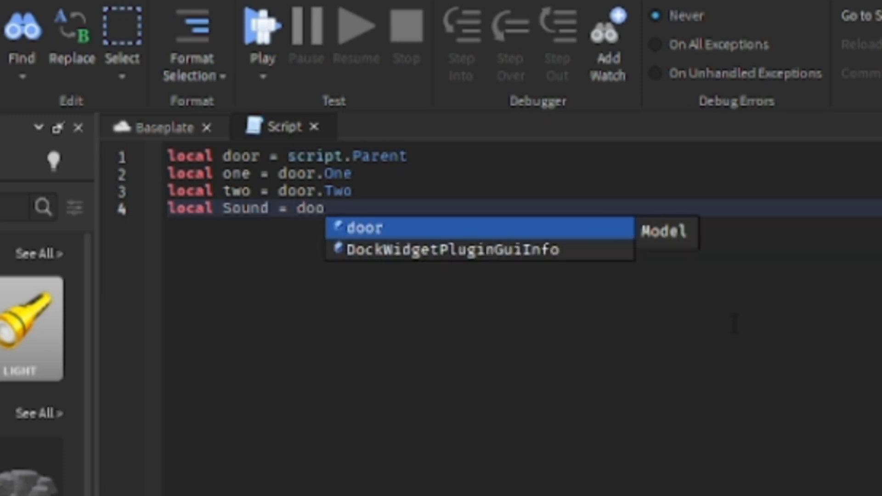
pyautogui.write('r.Sound')
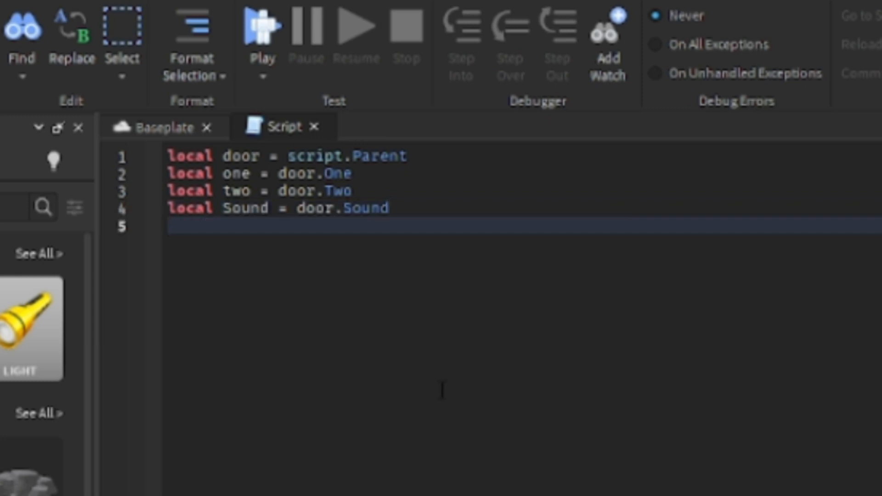
pyautogui.write('local')
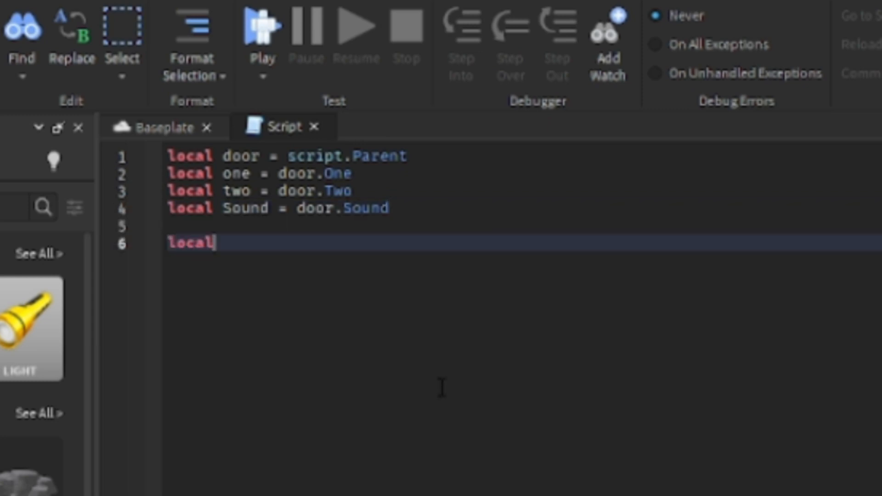
pyautogui.write('function')
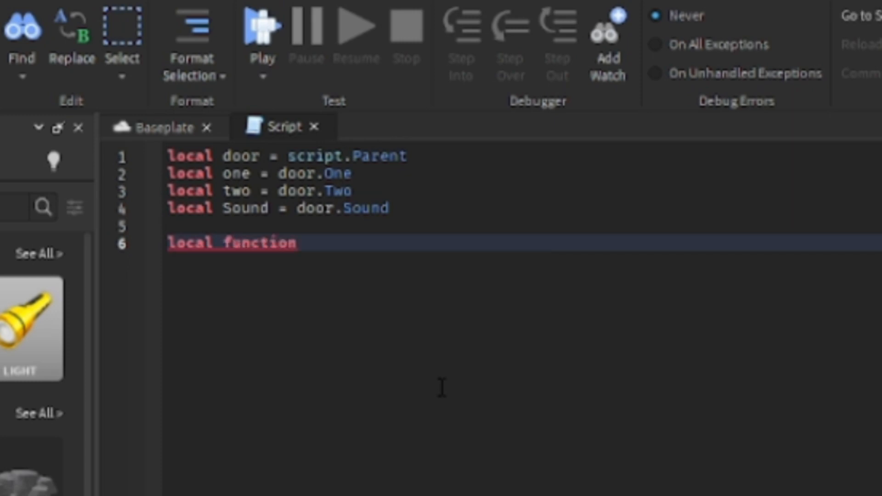
pyautogui.write('op')
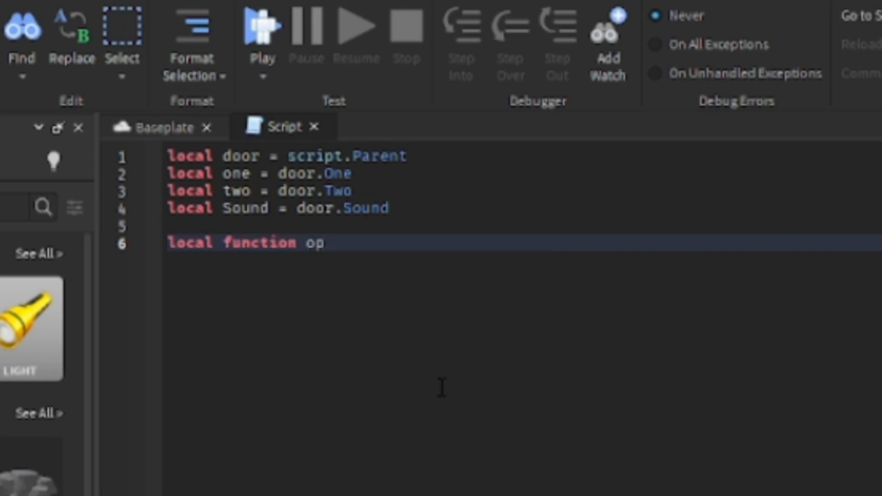
pyautogui.write('en()')
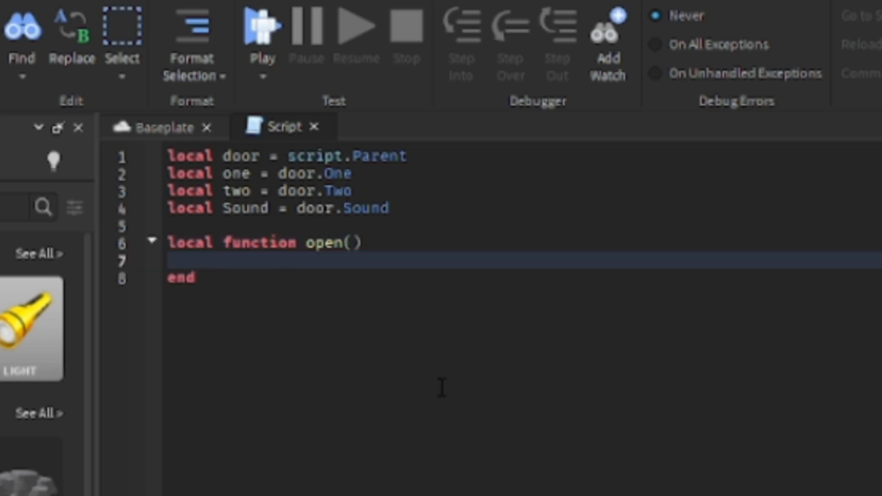
pyautogui.moveTo(154, 282)
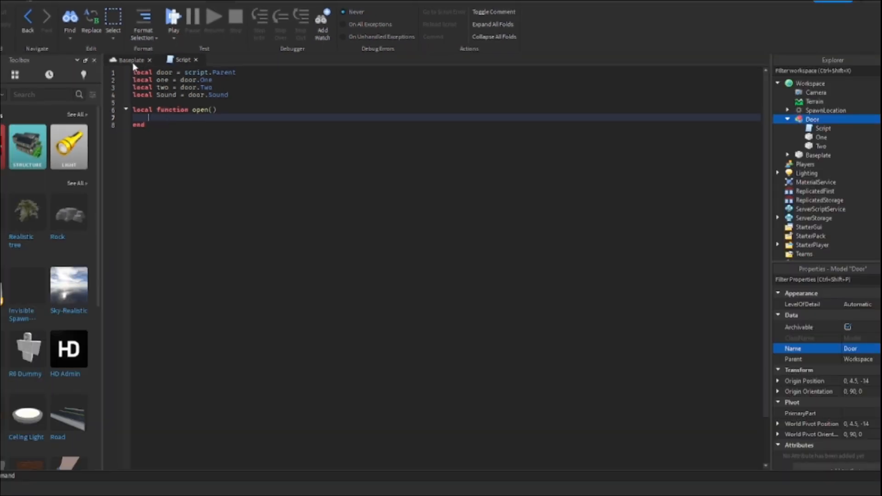
pyautogui.click(130, 60)
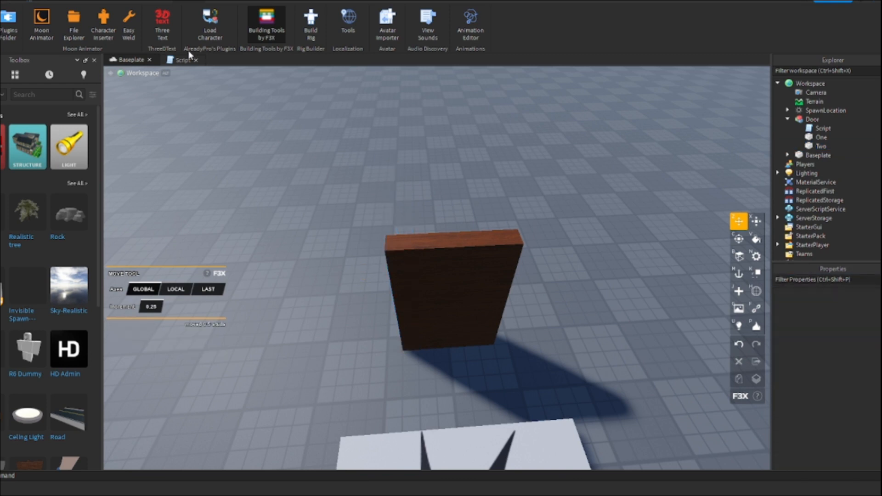
pyautogui.click(182, 59)
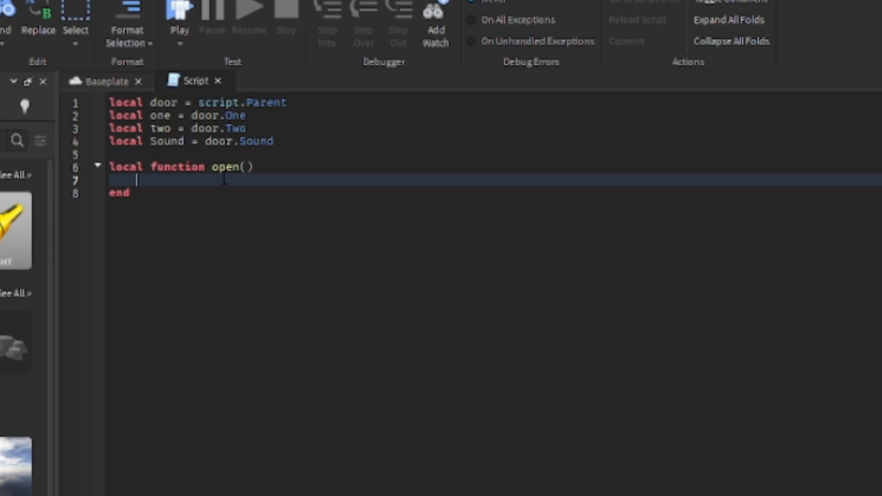
# - In open(), set one.Transparency = 1 and one.CanTouch and CanCollide to false
pyautogui.write('one.')
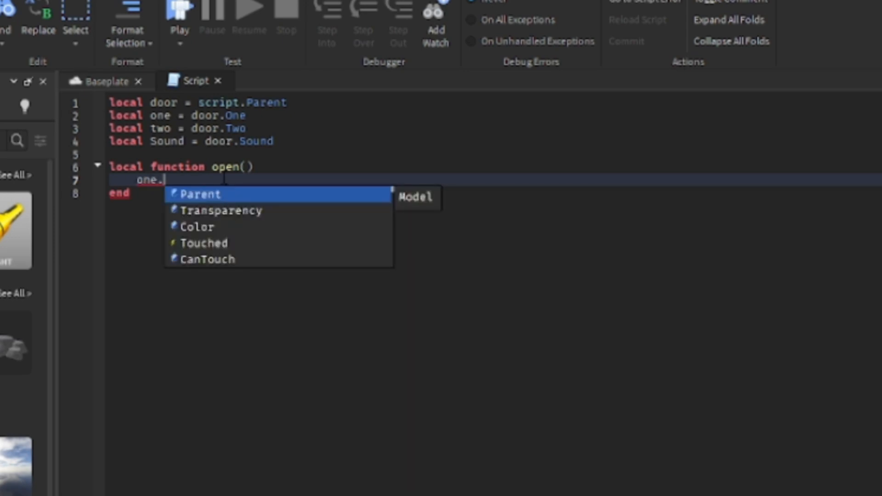
pyautogui.click(222, 210)
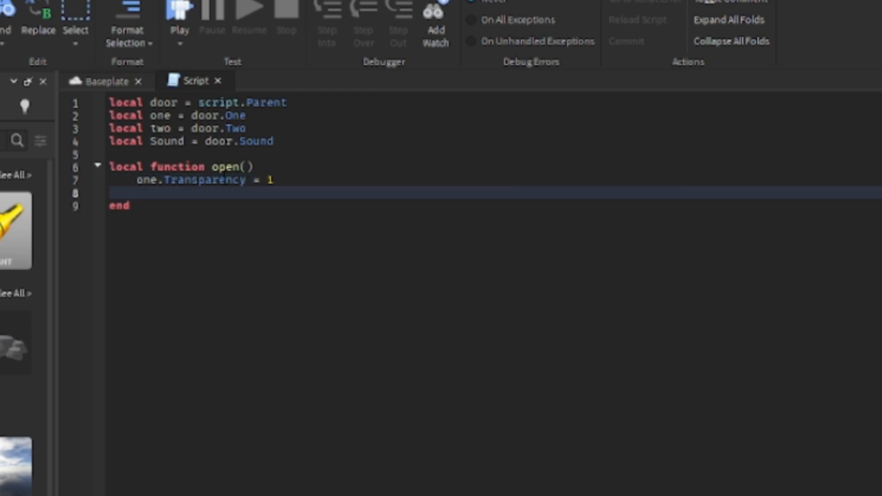
pyautogui.write('one.CanTouch')
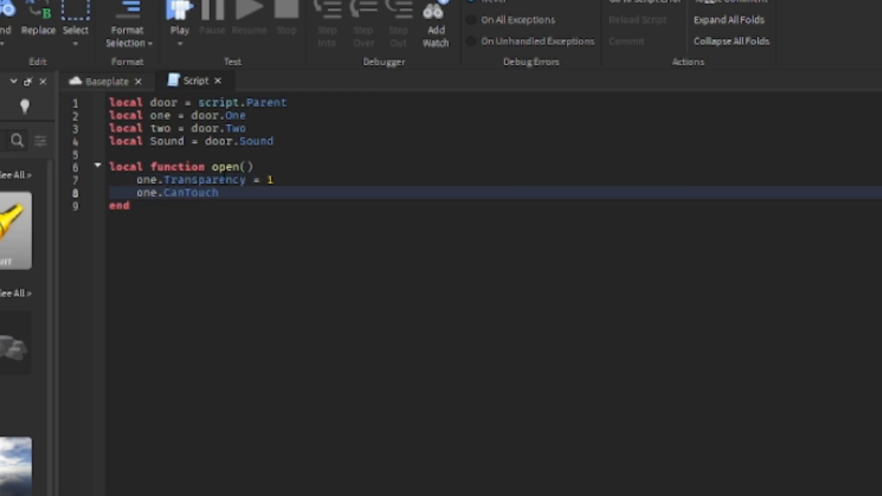
pyautogui.write('= false')
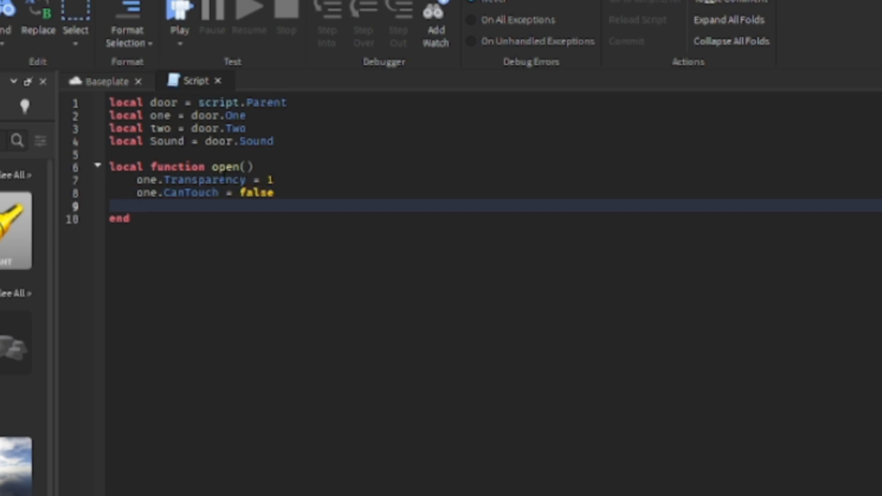
pyautogui.write('one.')
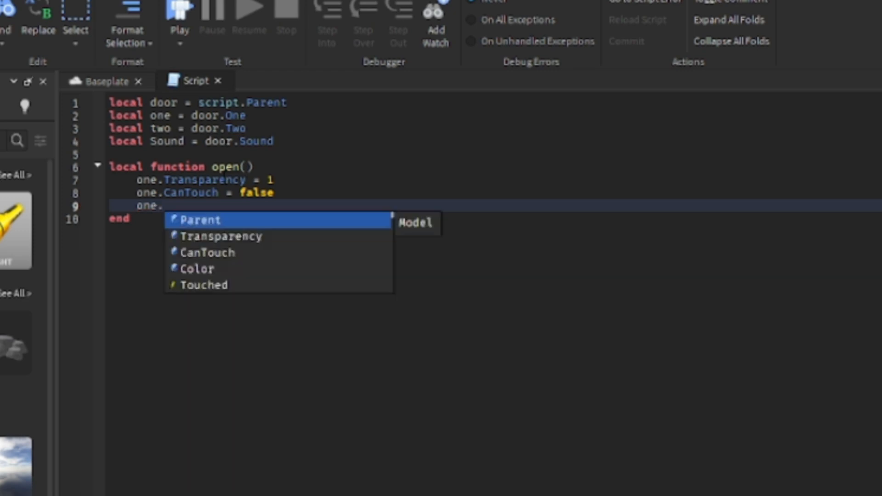
pyautogui.write('ca')
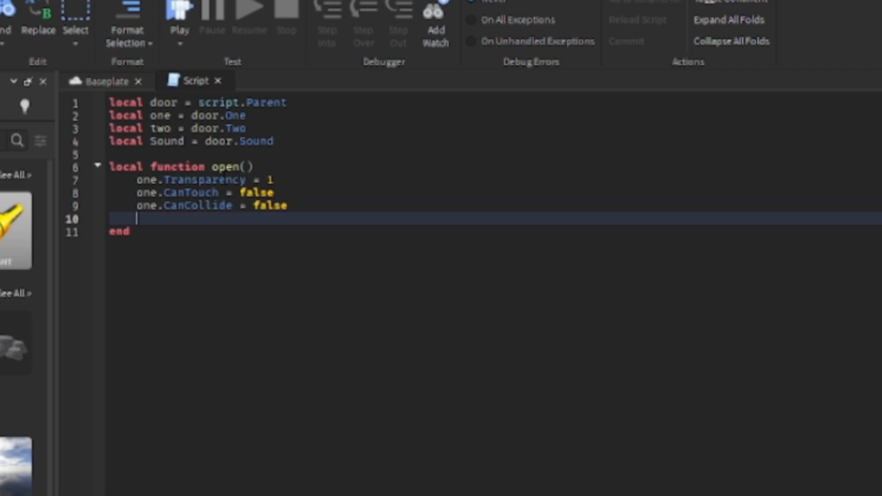
# - Set two.Transparency = 0 and call Sound:Play at the end of open()
pyautogui.write('two.')
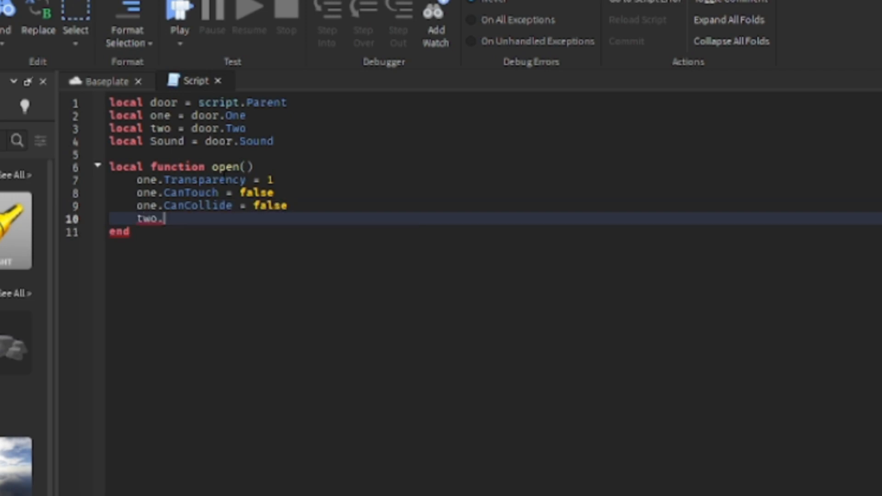
pyautogui.write('Transparency')
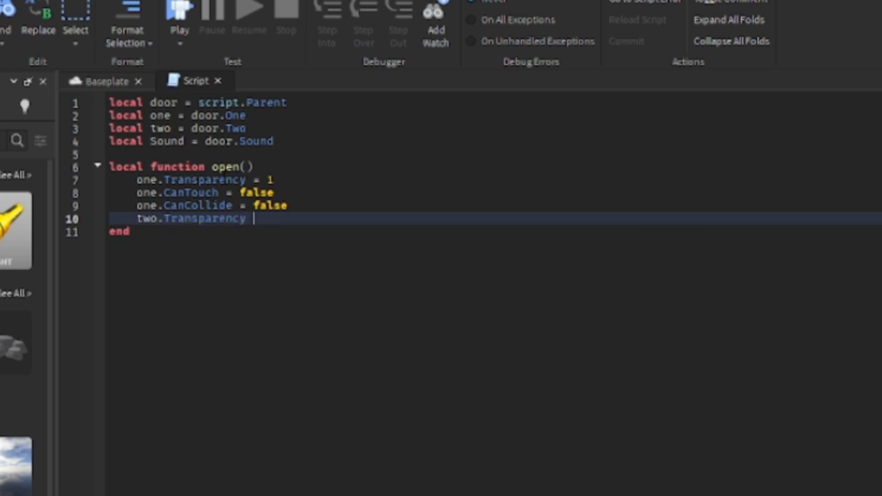
pyautogui.write('= 0')
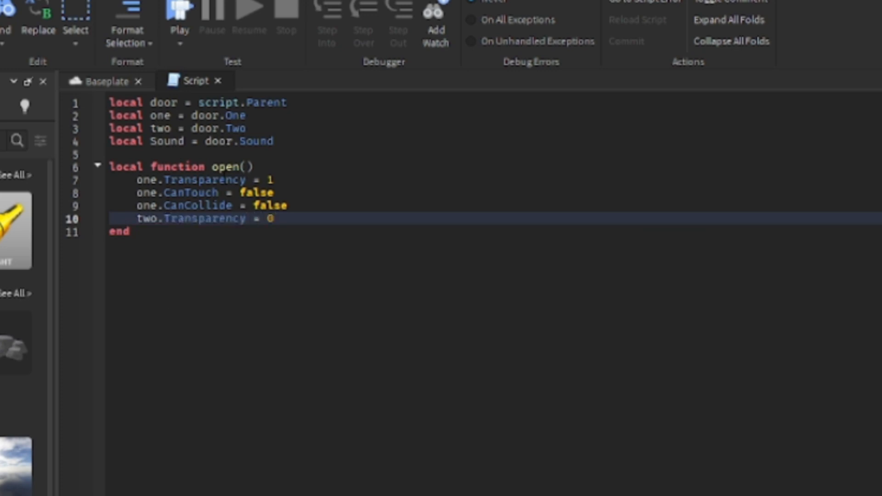
pyautogui.write('Sound:Play')
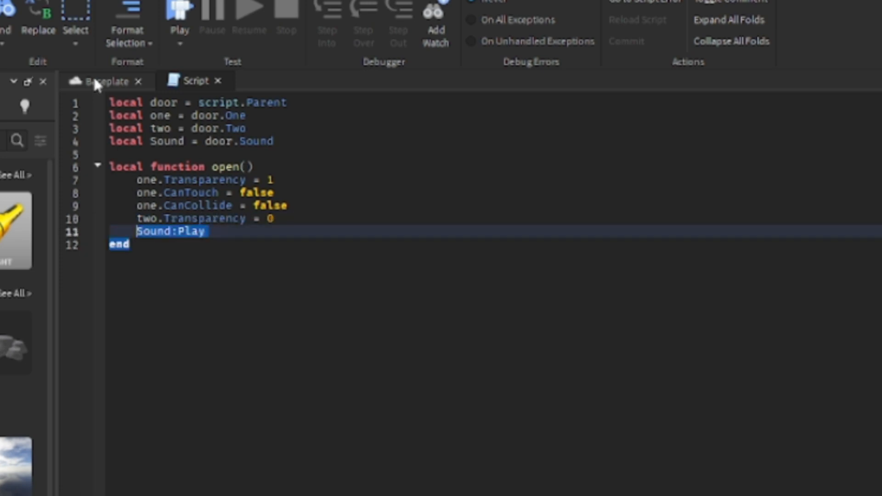
# - Search the Toolbox audio for 'door' and add a Sound object inside the Door model
pyautogui.click(107, 80)
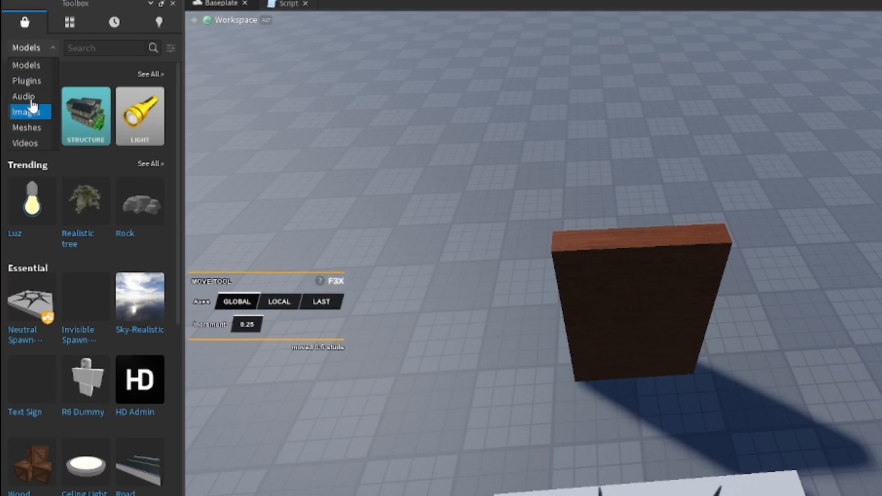
pyautogui.click(23, 97)
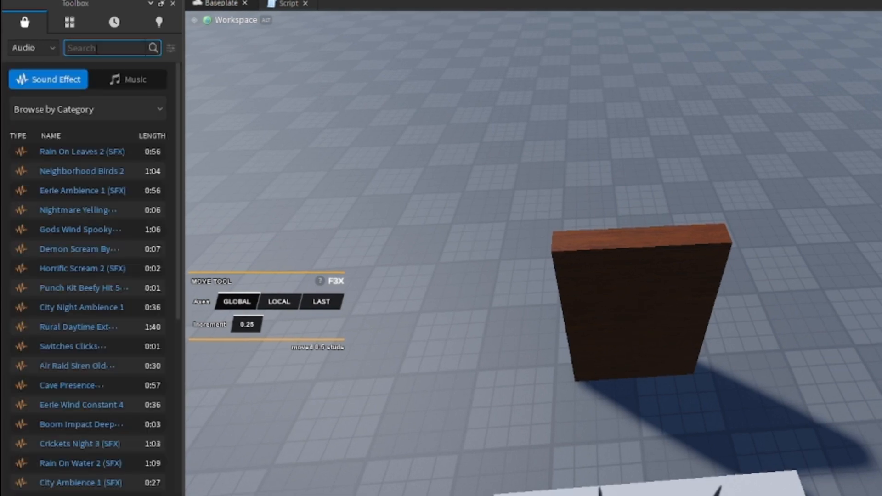
pyautogui.write('door')
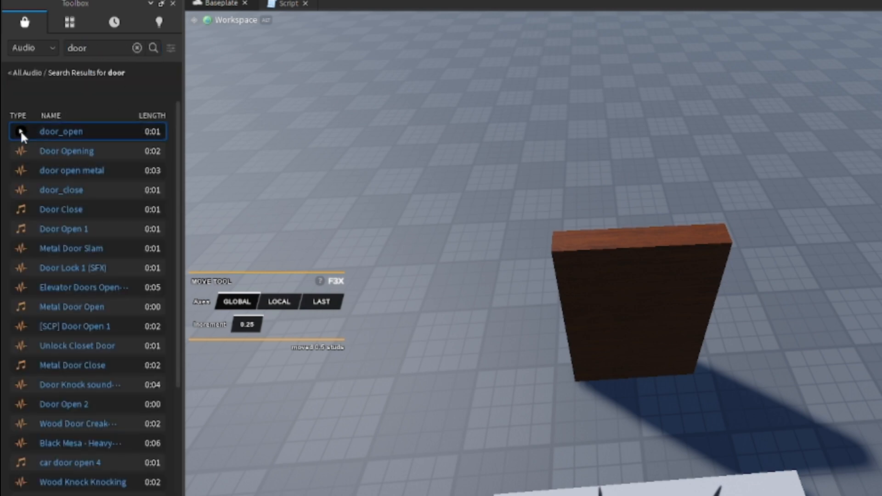
pyautogui.rightClick(60, 131)
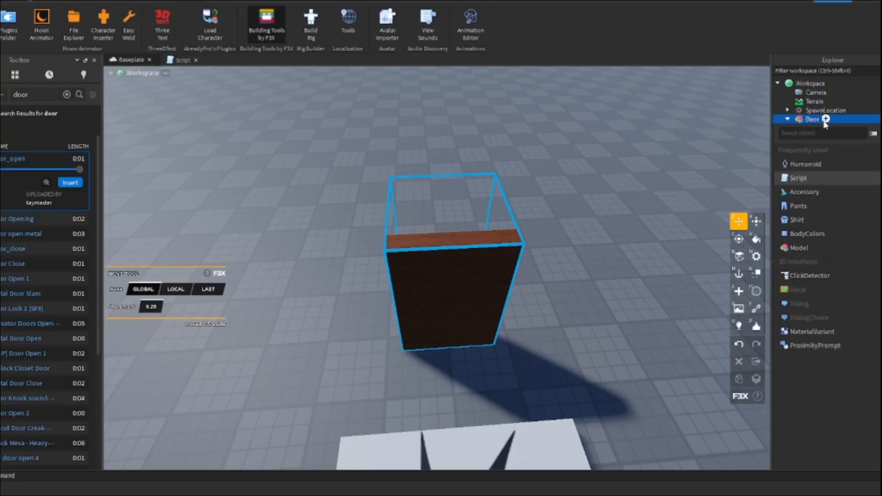
pyautogui.write('sou')
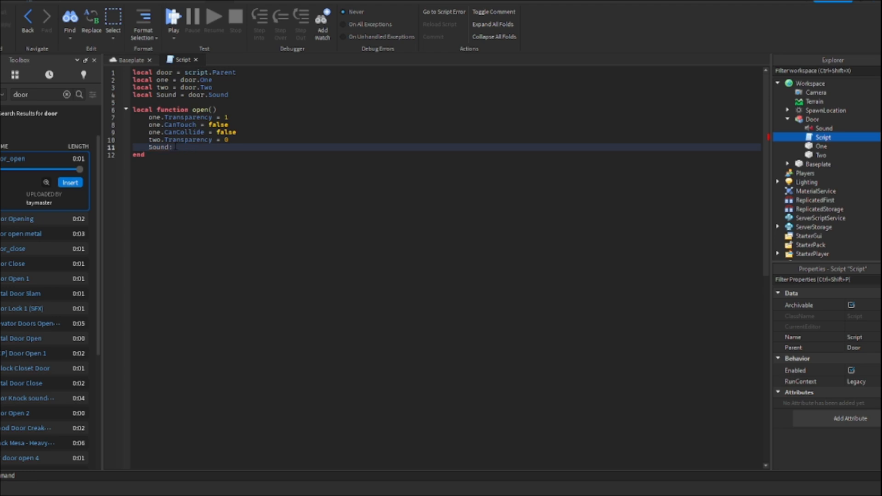
# - Complete the Sound:Play() call and start a new line below the open function
pyautogui.write('Play()')
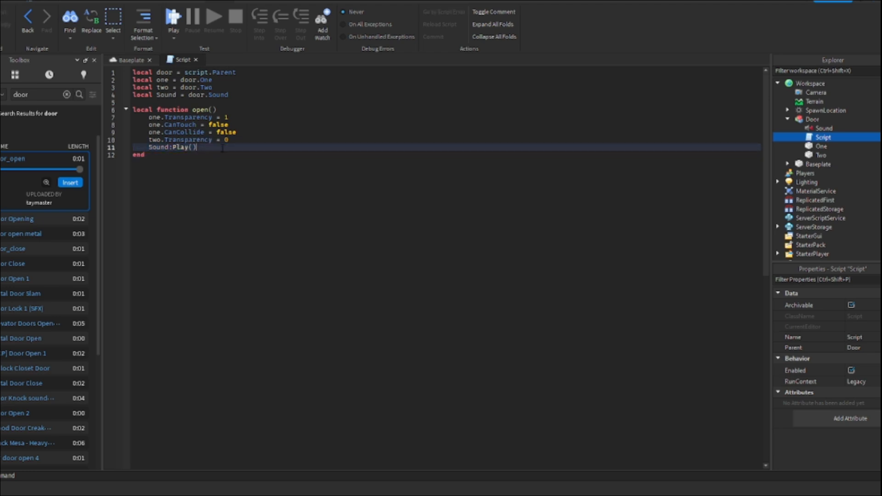
pyautogui.moveTo(803, 138)
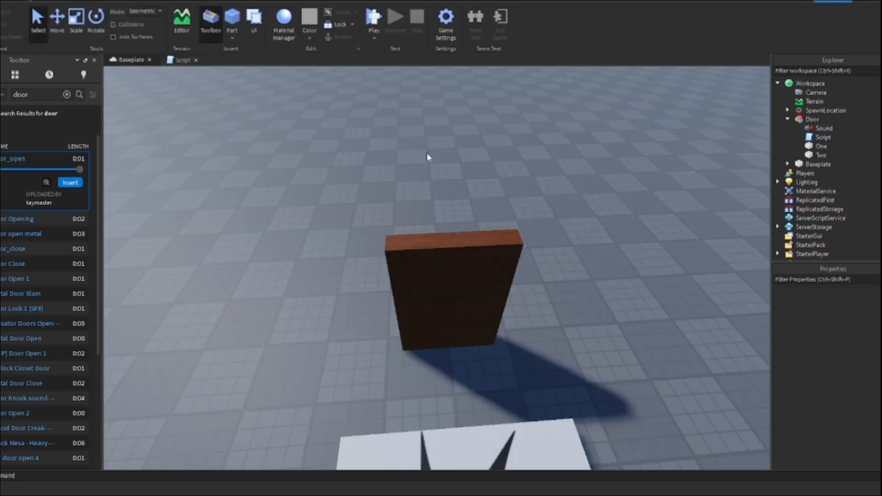
pyautogui.click(182, 60)
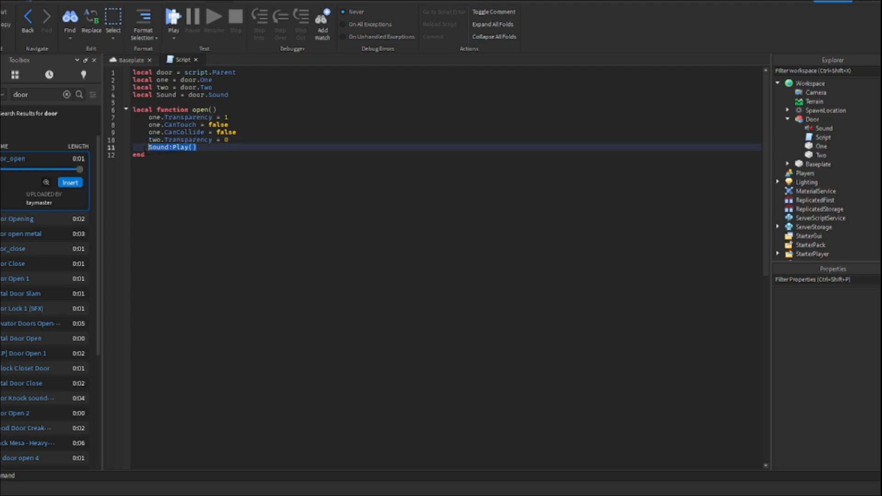
pyautogui.click(822, 137)
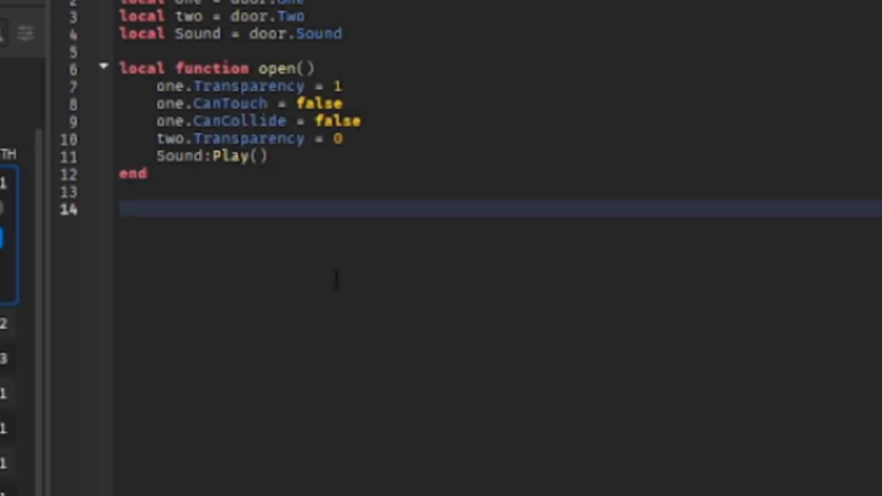
# - Connect One's Touched event to the open function with one.Touched:connect(open)
pyautogui.write('one.')
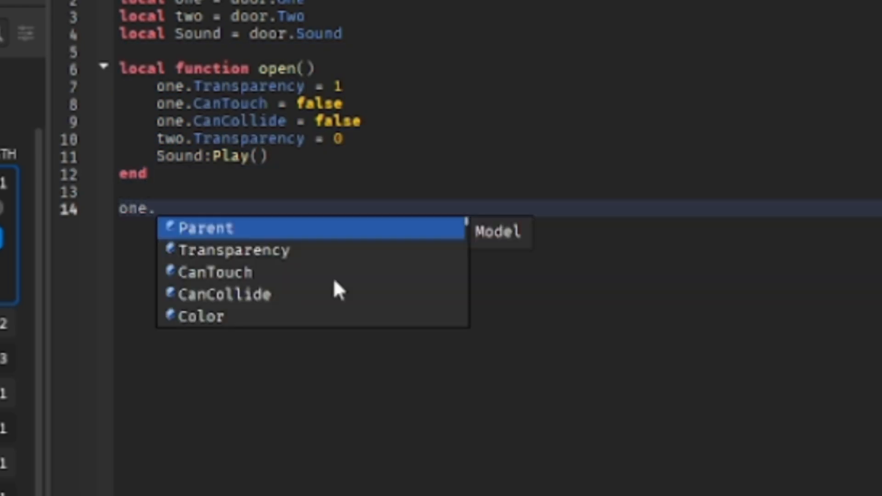
pyautogui.write('T')
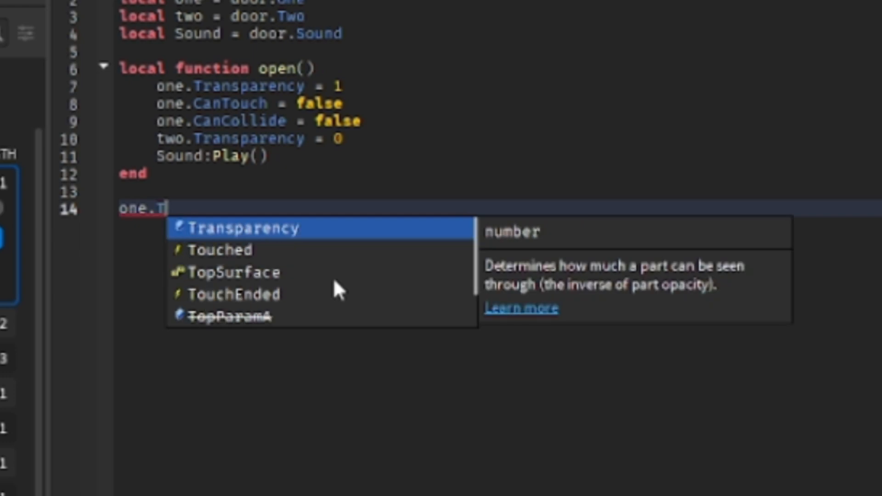
pyautogui.write('ouched:c')
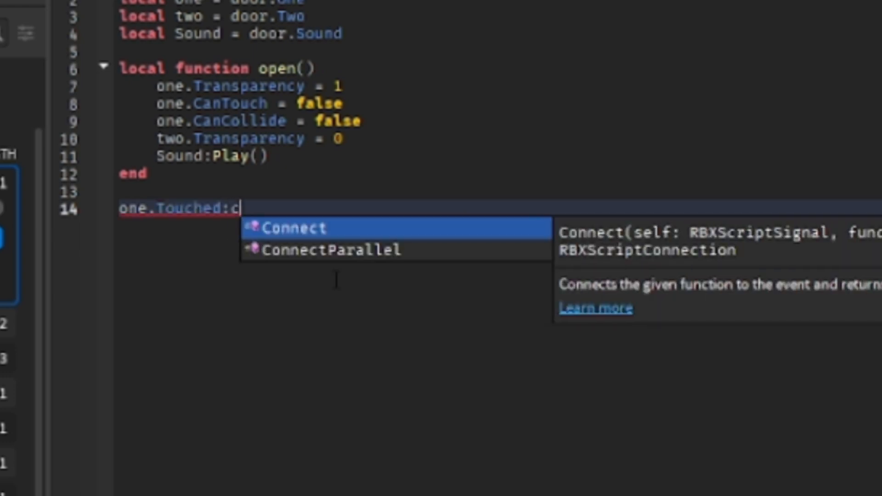
pyautogui.write('onnect')
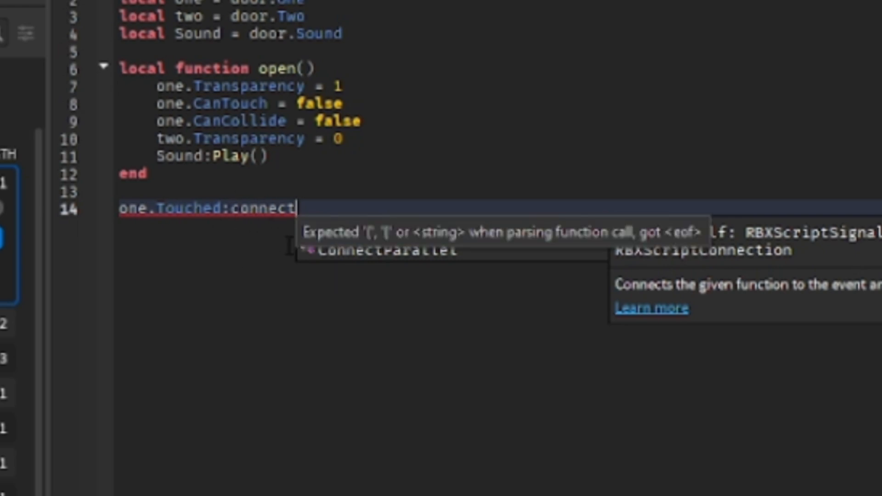
pyautogui.write('()')
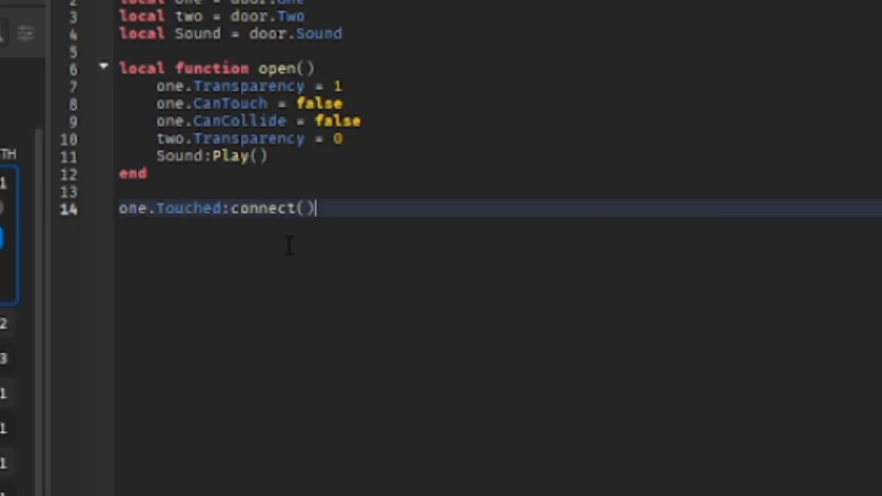
pyautogui.write('open')
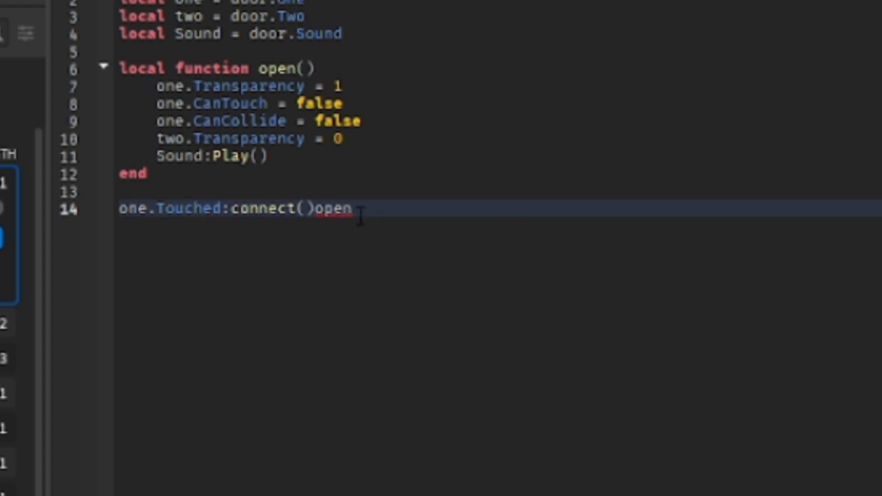
pyautogui.press('backspace')
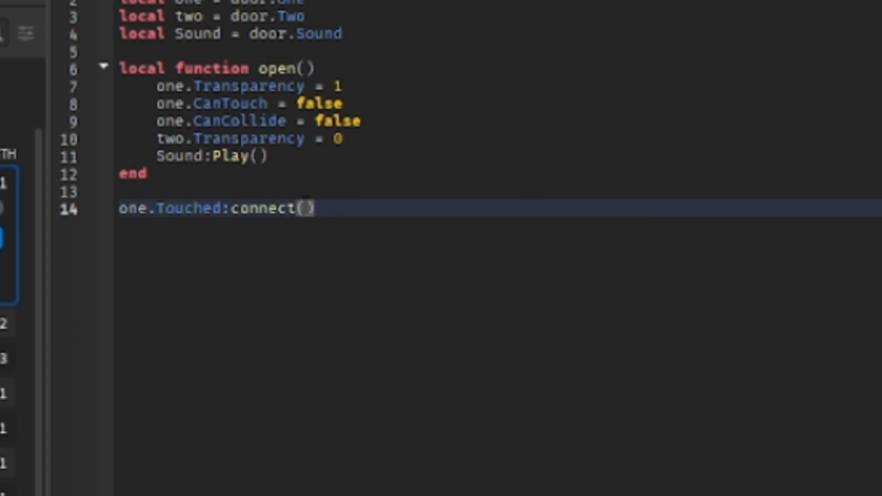
pyautogui.write('open')
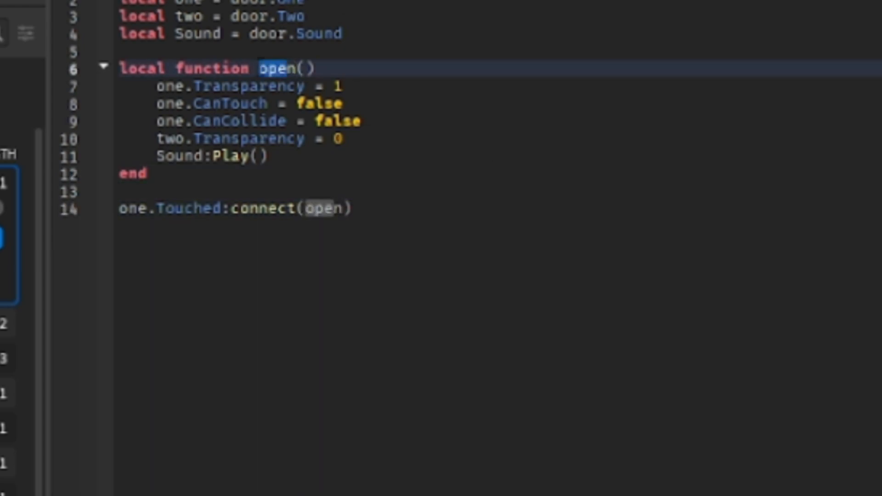
pyautogui.doubleClick(315, 208)
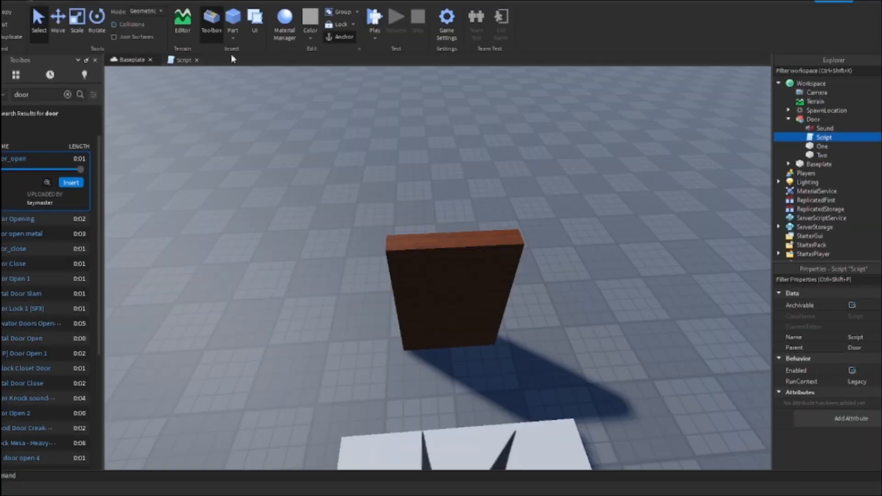
# - Insert and position wall parts around the door, leaving a doorway gap
pyautogui.click(374, 17)
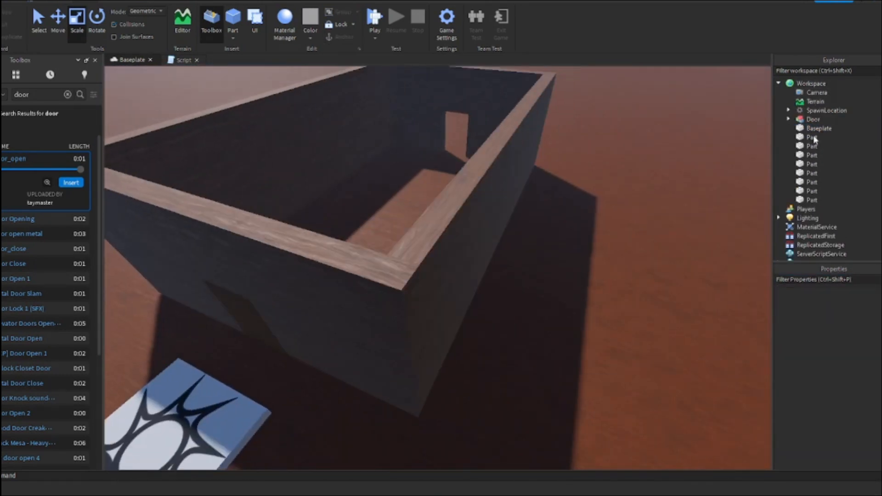
# - Make the duplicated roof part Transparency 1 and untick CastShadow
pyautogui.click(819, 127)
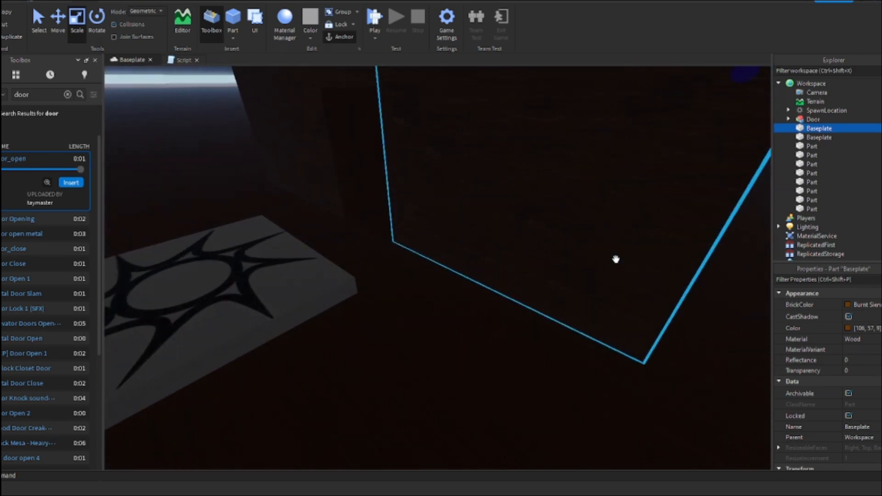
pyautogui.click(855, 371)
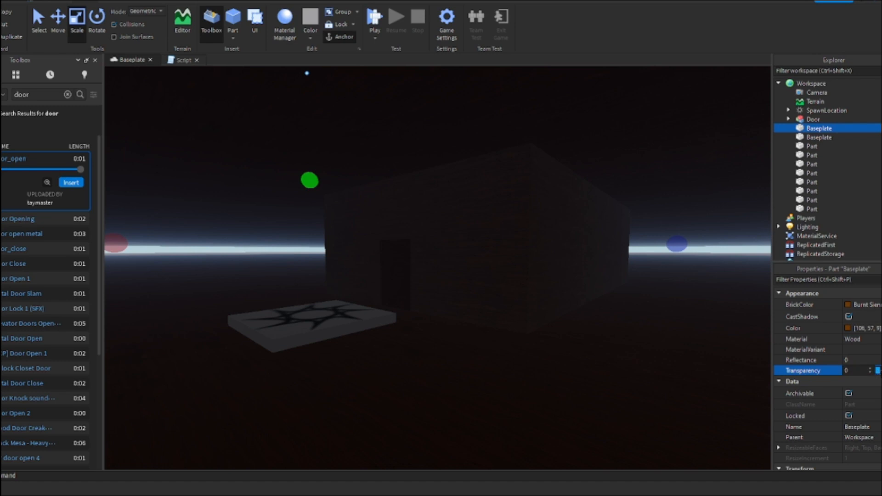
pyautogui.write('1')
pyautogui.click(862, 427)
pyautogui.write('Roof')
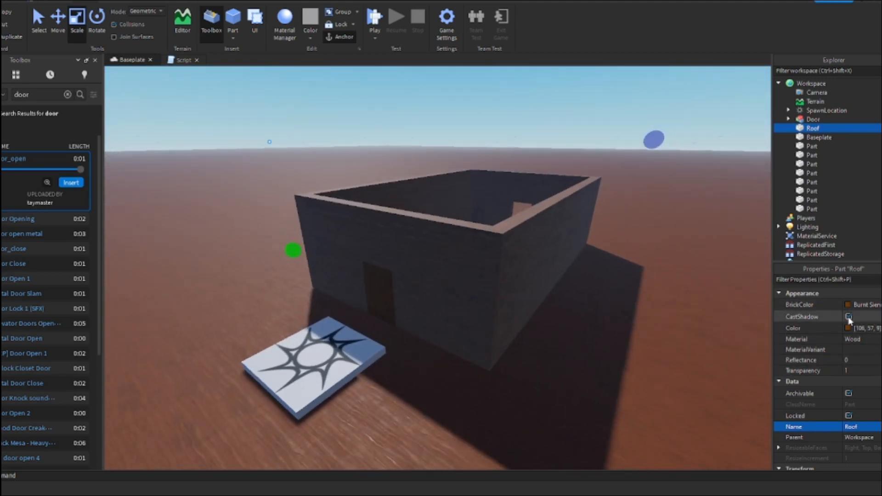
pyautogui.click(850, 316)
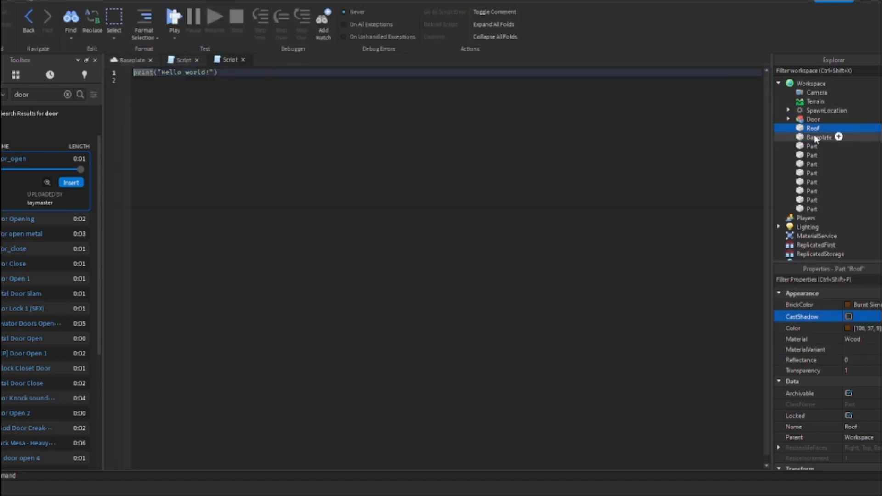
# - Write script.Parent.Transparency = 0 in a new Roof script and return to the 3D scene
pyautogui.click(813, 128)
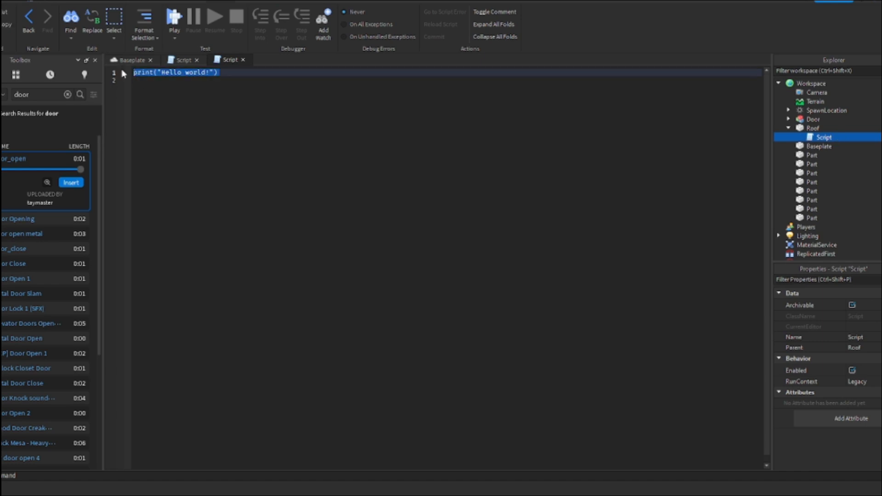
pyautogui.click(197, 59)
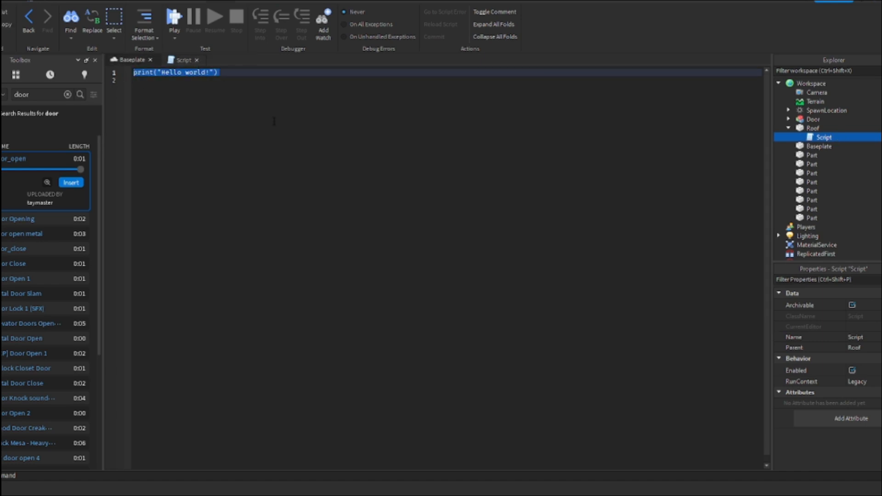
pyautogui.write('script.Parent')
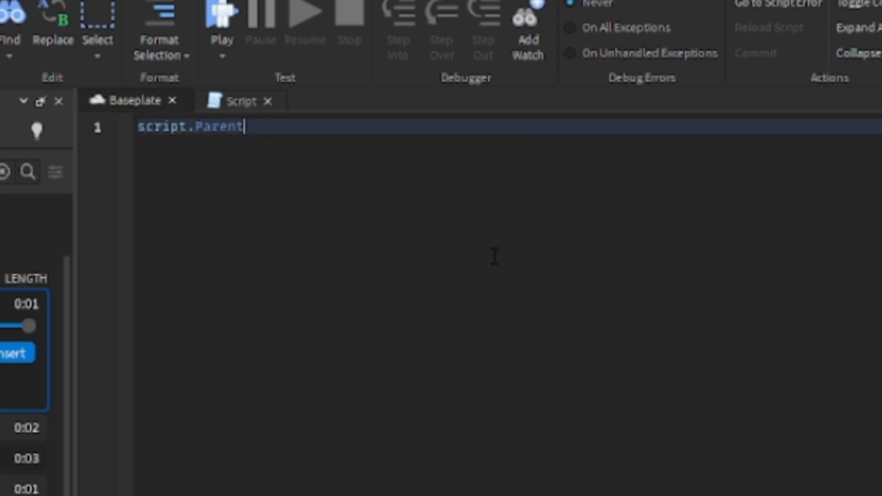
pyautogui.write('.Transparency')
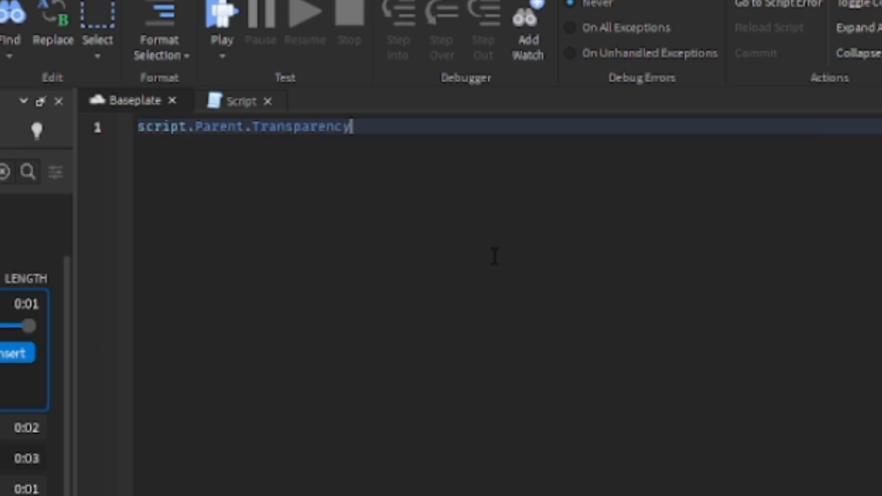
pyautogui.write('= 0')
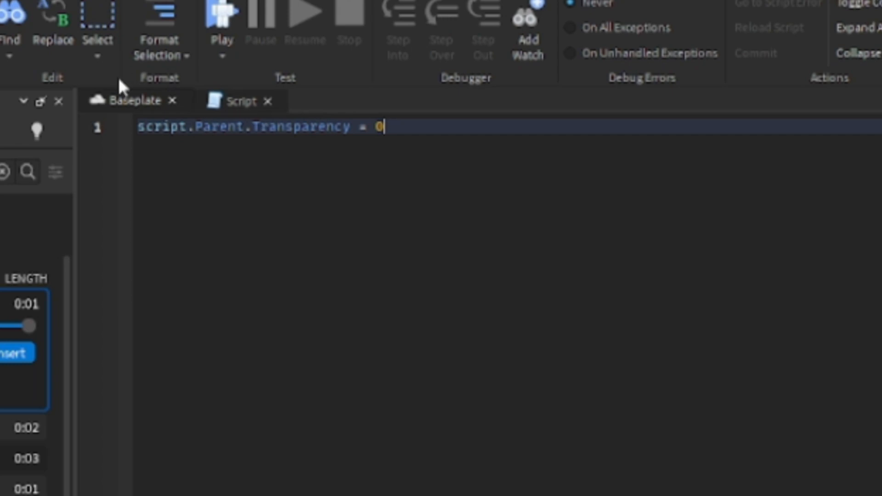
pyautogui.click(134, 101)
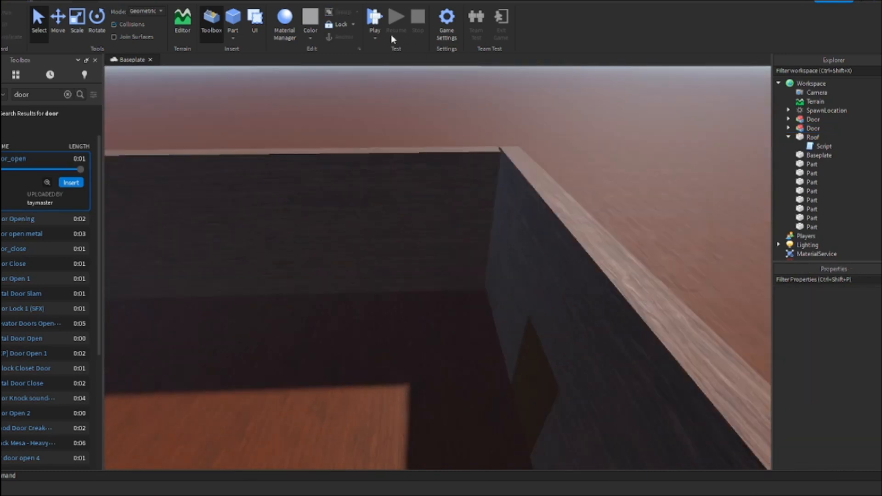
# - Launch a Play session from the Home tab's Test section
pyautogui.click(374, 16)
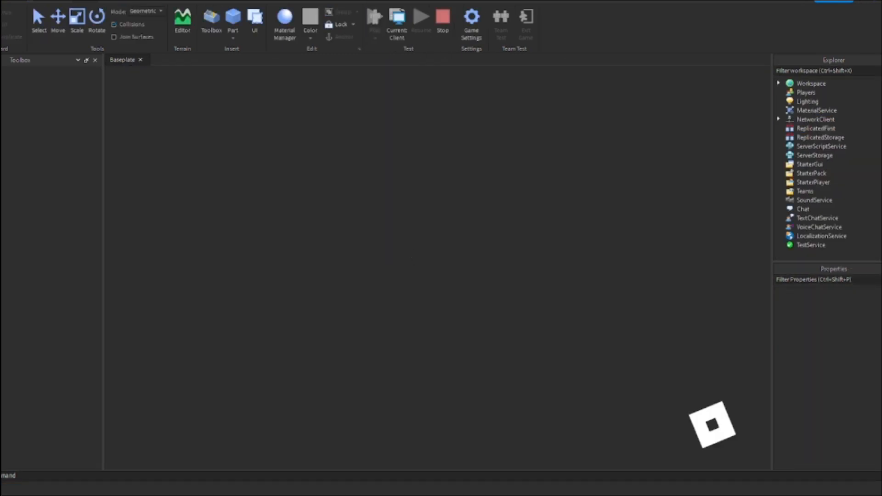
pyautogui.click(212, 22)
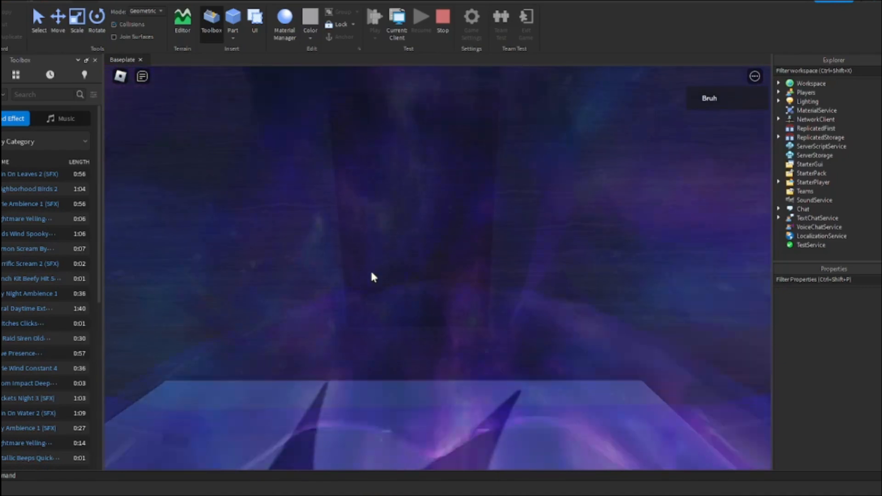